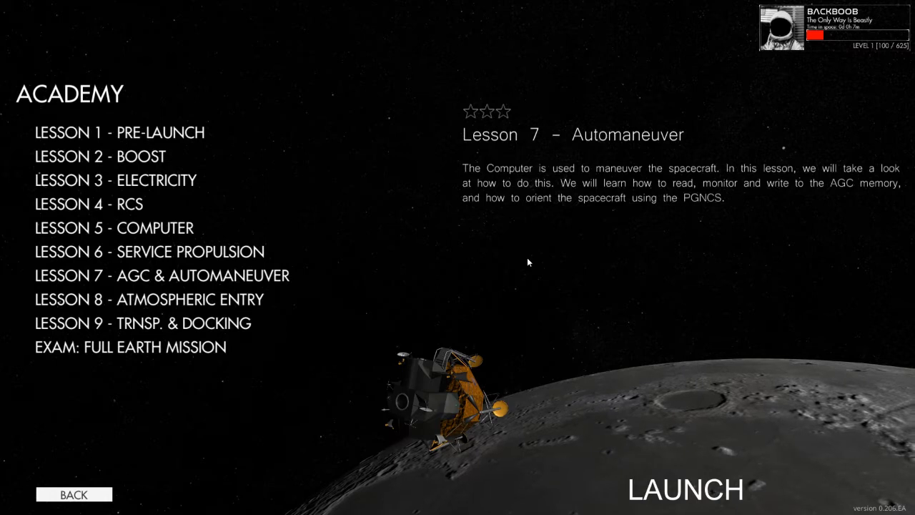
pyautogui.moveTo(672, 497)
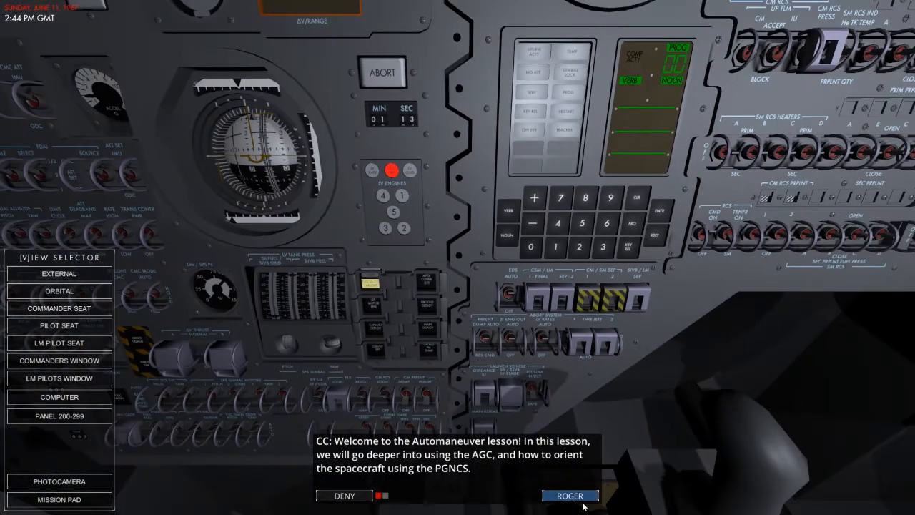
# Acknowledge the lesson welcome and fire CSM/LV SEP so the command module floats free of the S-IVB.
pyautogui.click(570, 494)
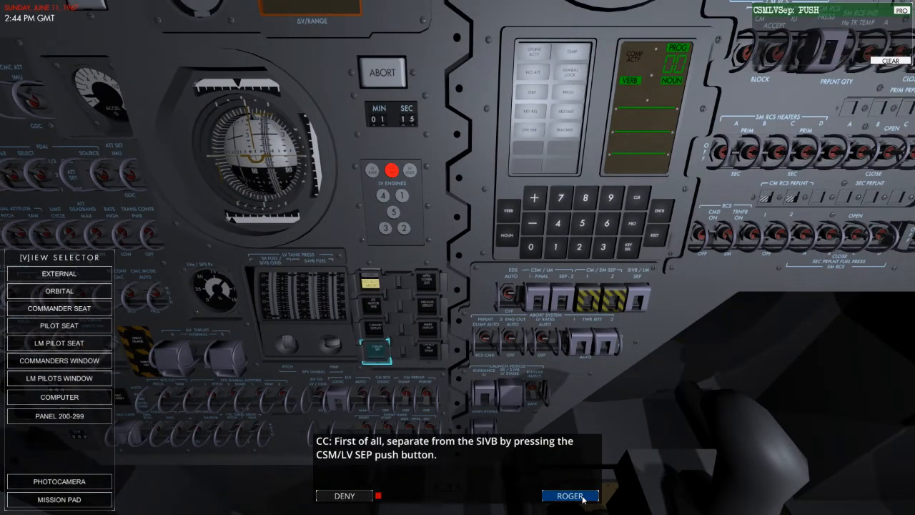
pyautogui.click(569, 495)
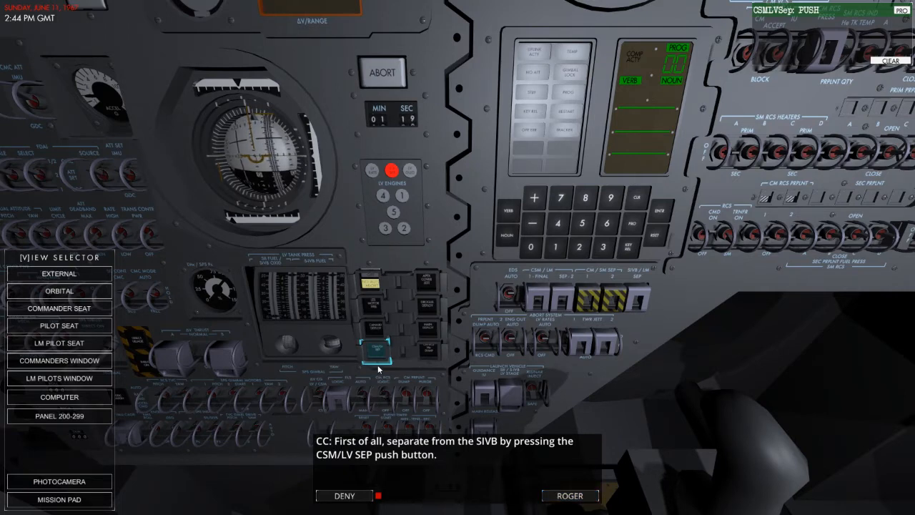
pyautogui.click(372, 355)
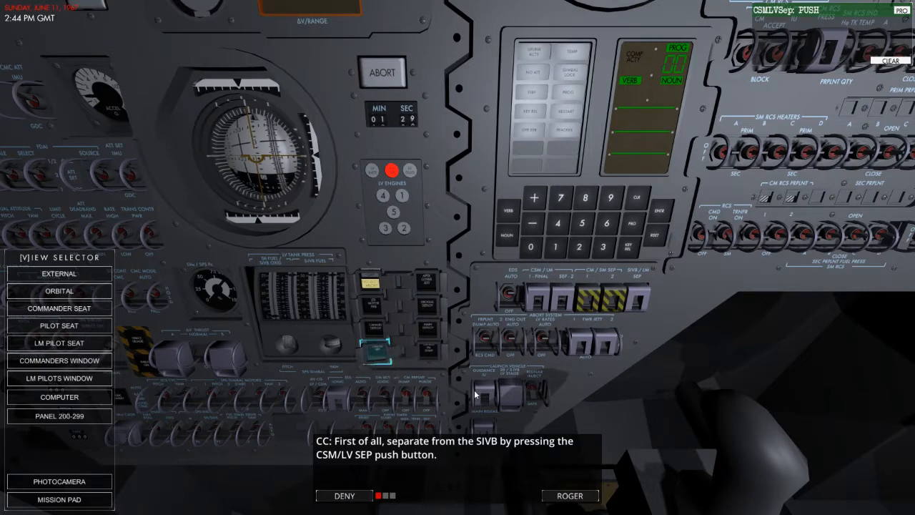
pyautogui.click(569, 494)
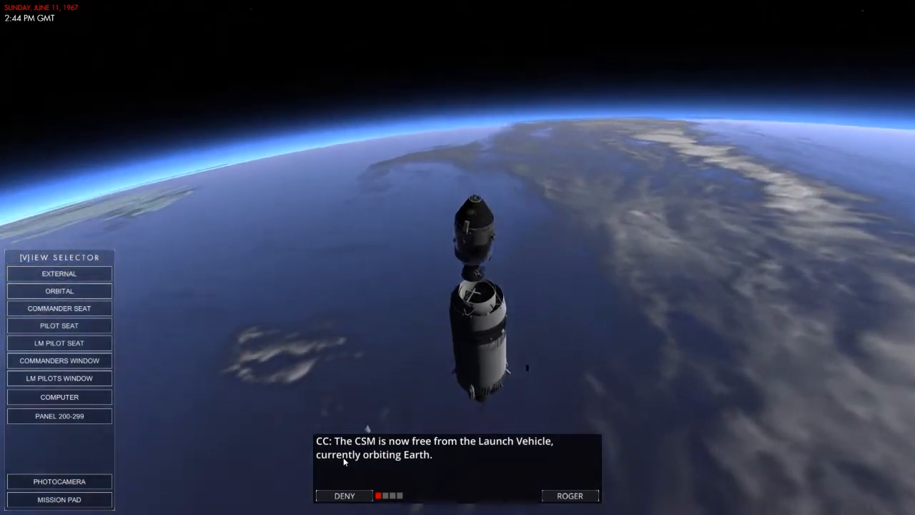
# Return to the commander's seat in the View Selector and acknowledge that the CSM is free.
pyautogui.click(60, 308)
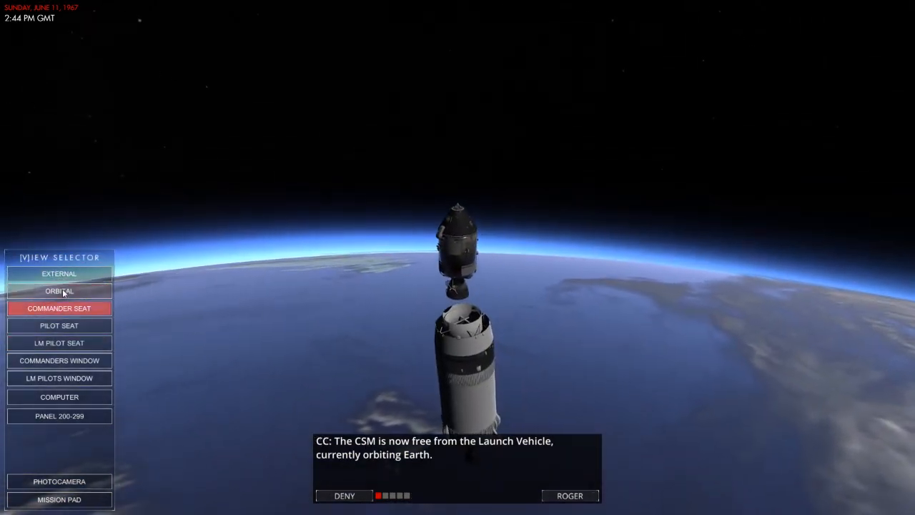
pyautogui.click(60, 307)
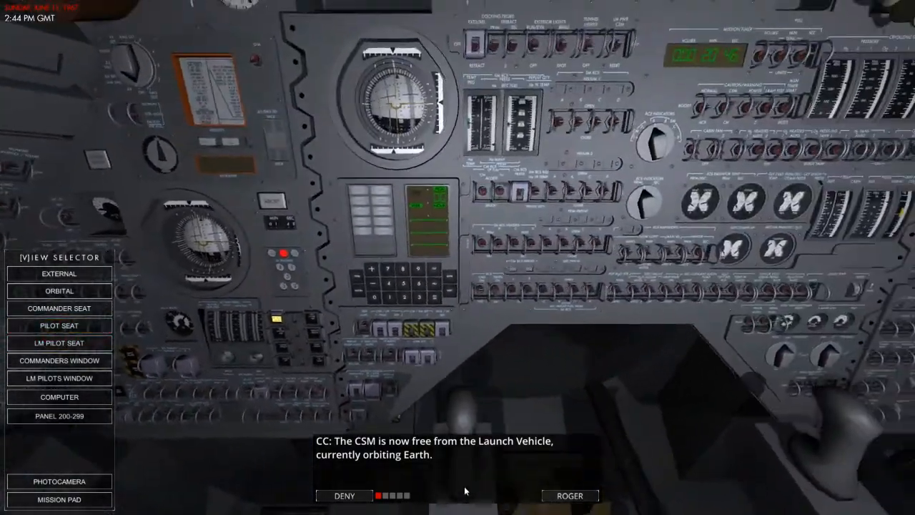
pyautogui.click(569, 494)
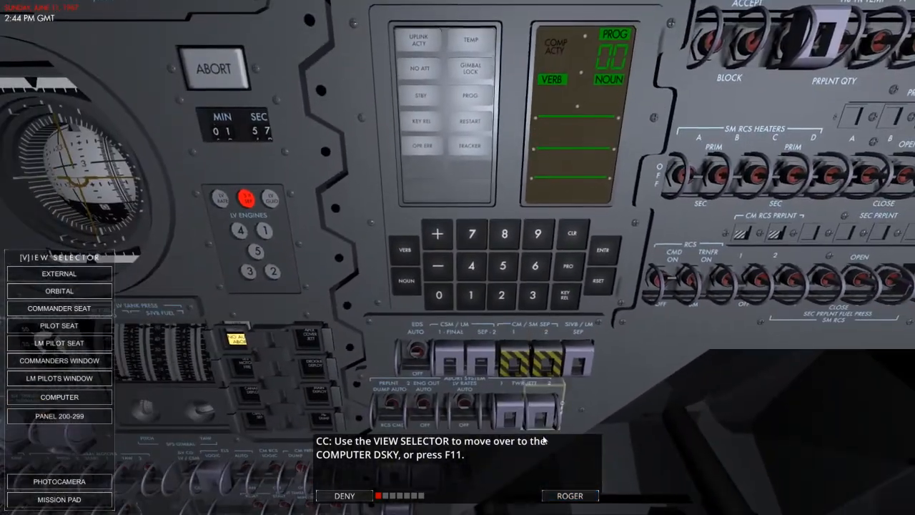
# Acknowledge the CapCom explanations of VERB 06 and the one-, two- and three-register nouns.
pyautogui.click(566, 494)
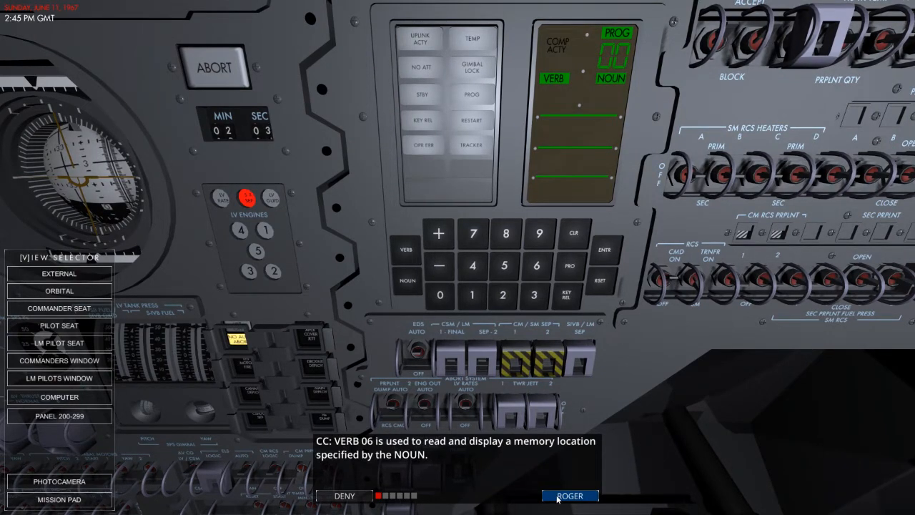
pyautogui.click(568, 495)
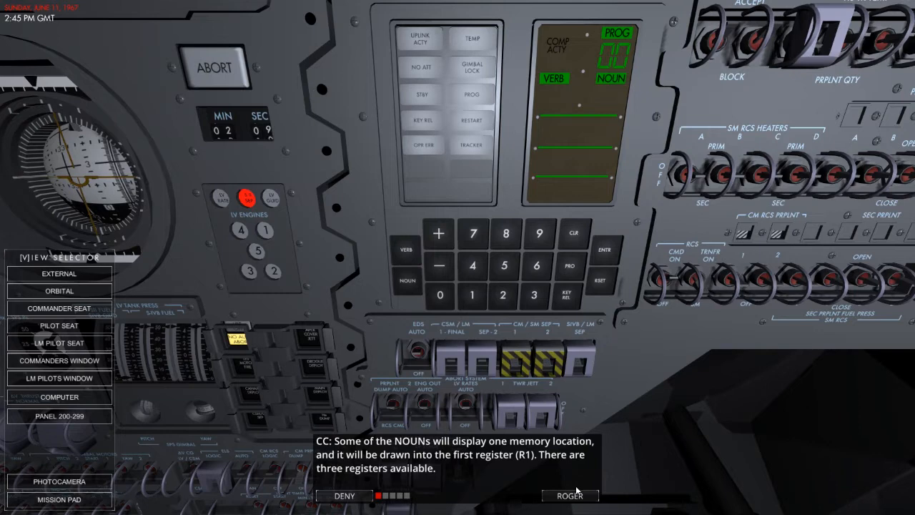
pyautogui.click(568, 496)
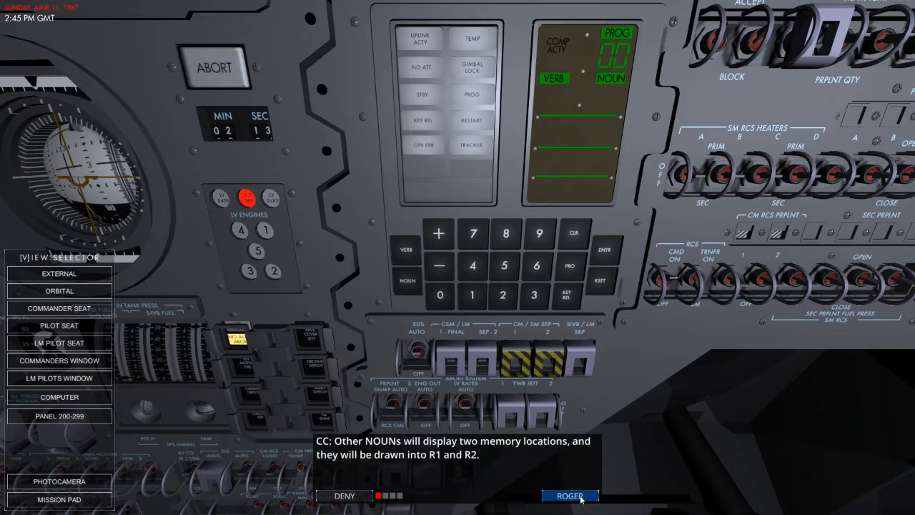
pyautogui.click(570, 495)
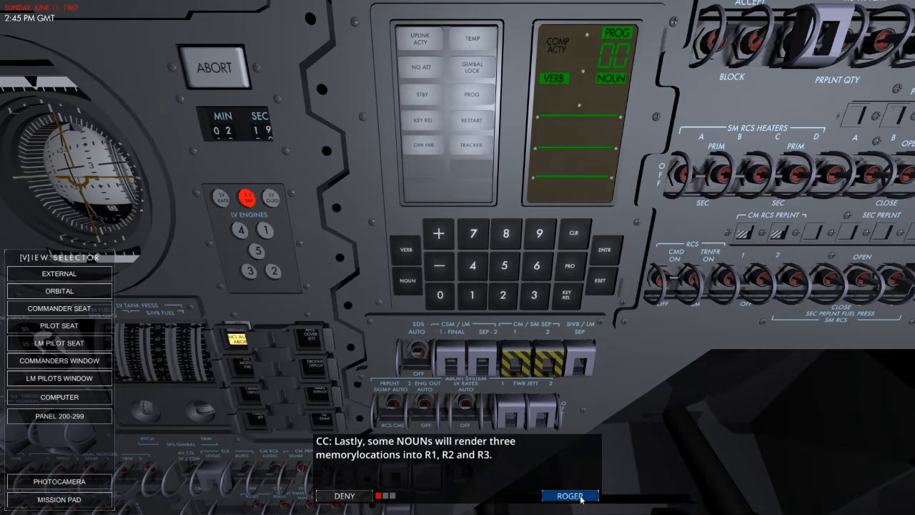
pyautogui.click(570, 495)
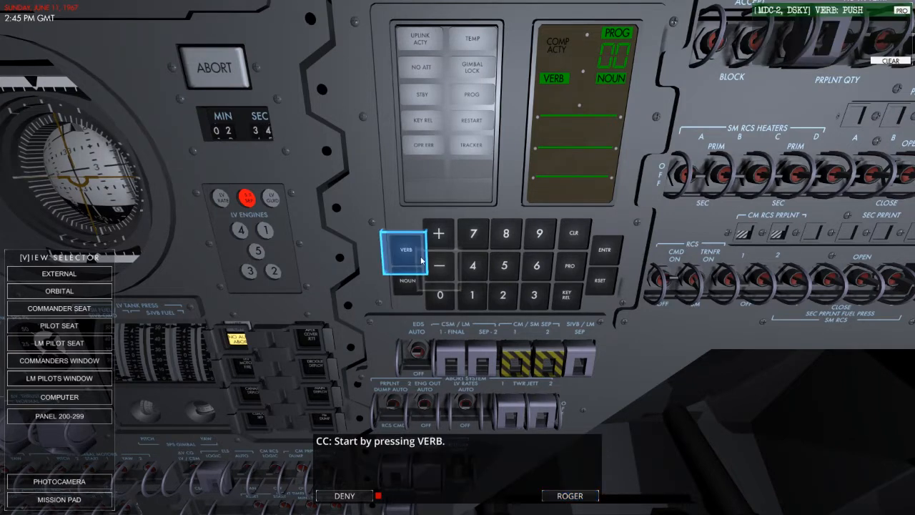
# Key VERB 06 NOUN 18 and ENTR on the DSKY so the three registers show their values.
pyautogui.click(403, 248)
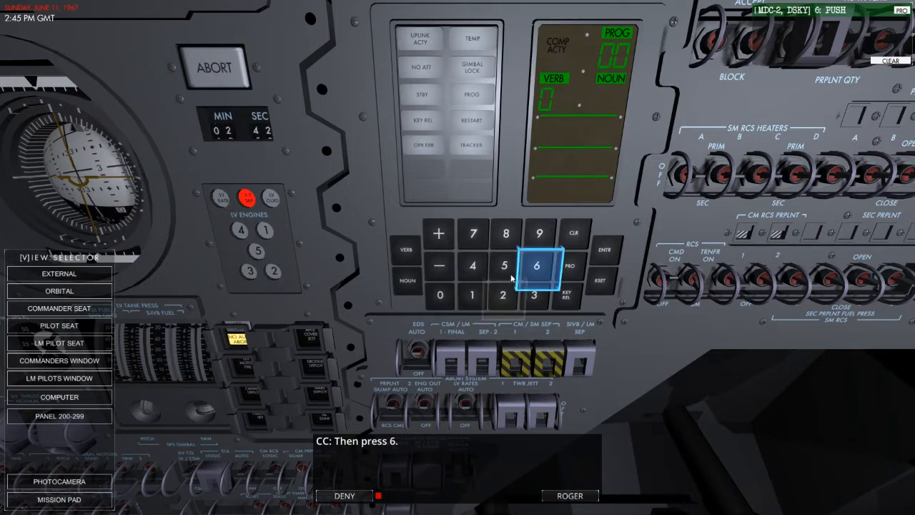
pyautogui.click(538, 266)
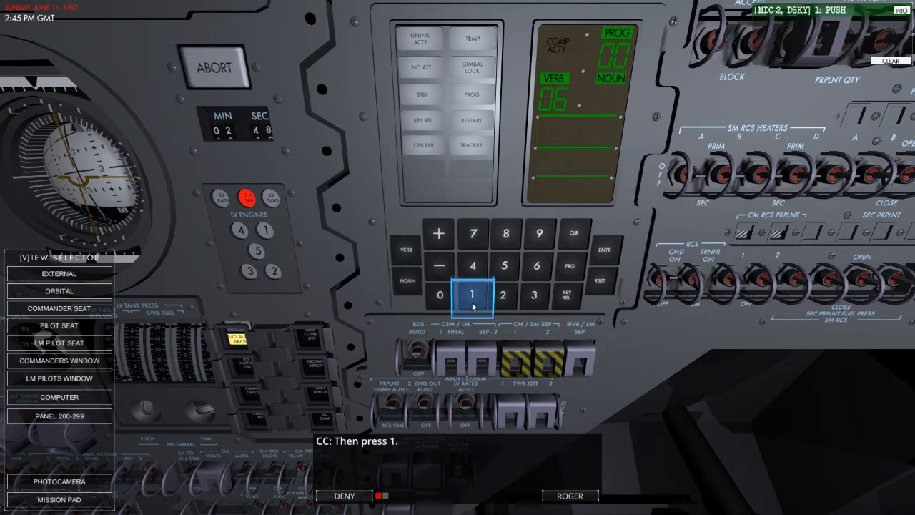
pyautogui.click(506, 234)
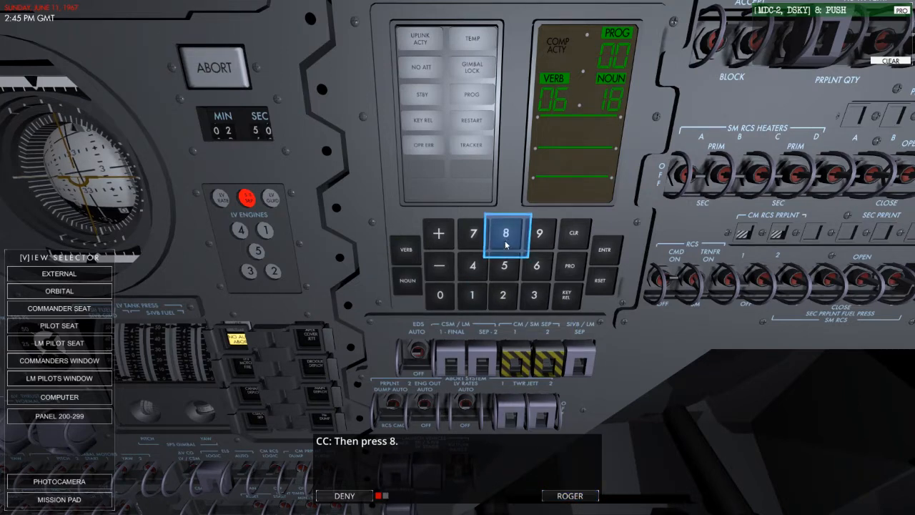
pyautogui.click(506, 234)
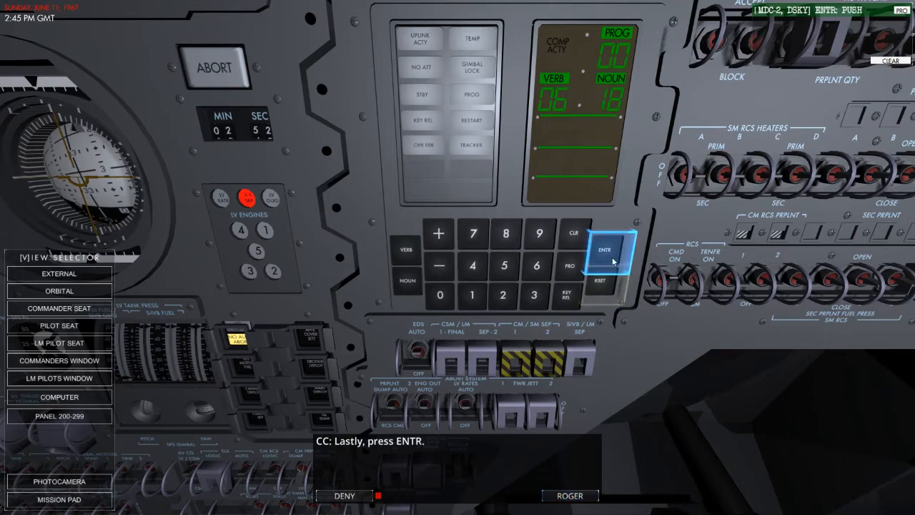
pyautogui.click(605, 248)
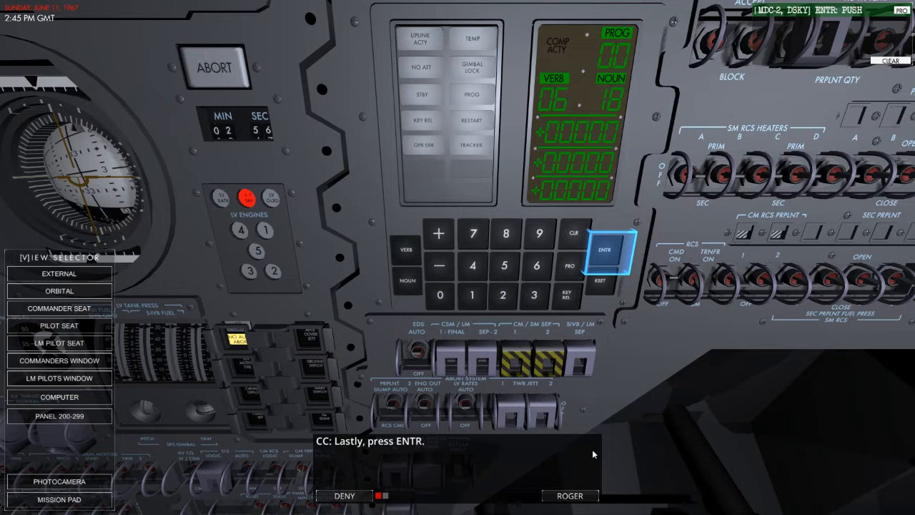
pyautogui.click(609, 249)
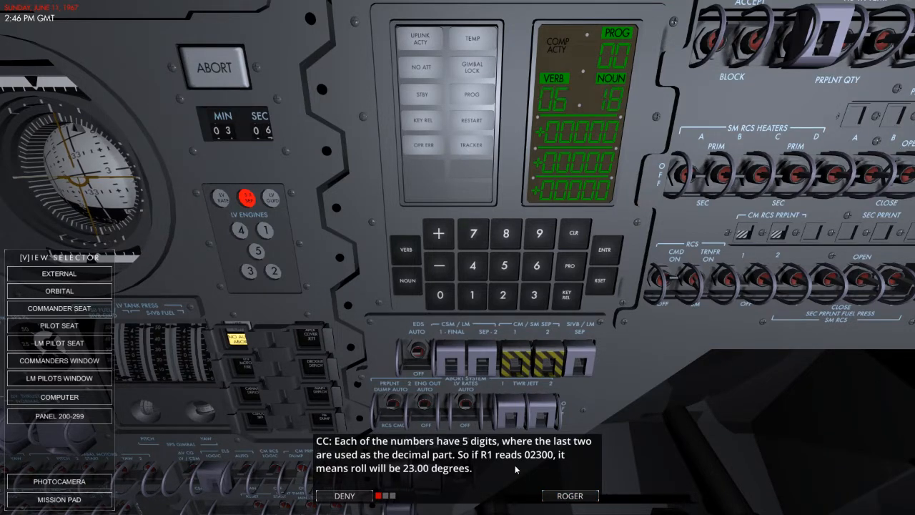
# Acknowledge the Noun 18 readout, Verbs 21-23 memory-writing notes and the yaw-180 instruction, then begin Verb 23.
pyautogui.click(568, 495)
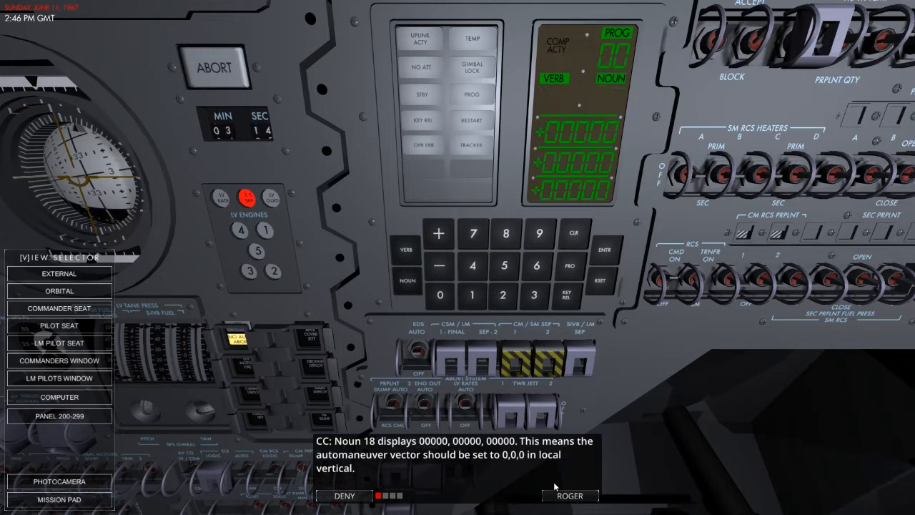
pyautogui.click(571, 495)
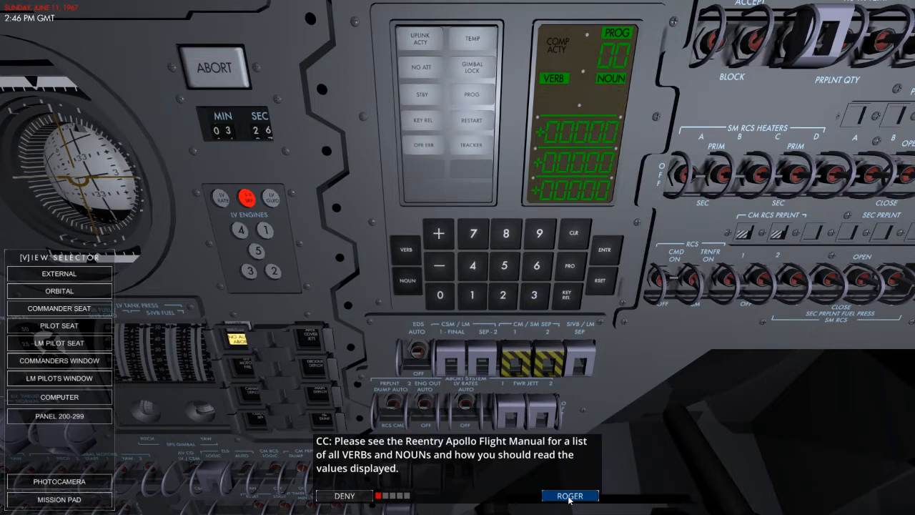
pyautogui.click(572, 494)
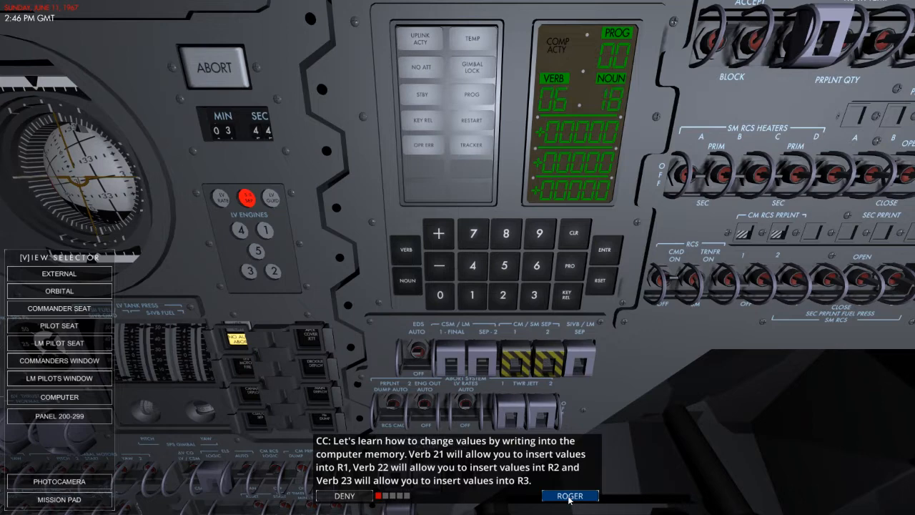
pyautogui.click(568, 494)
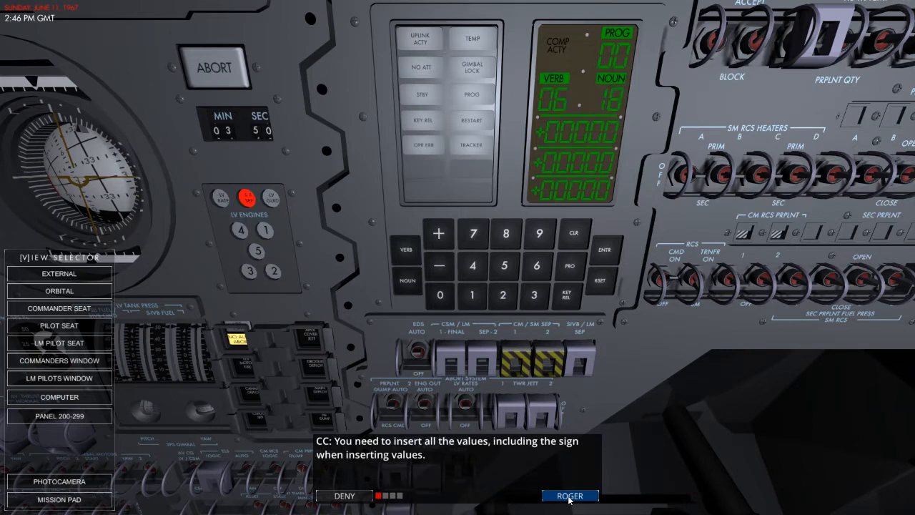
pyautogui.click(569, 495)
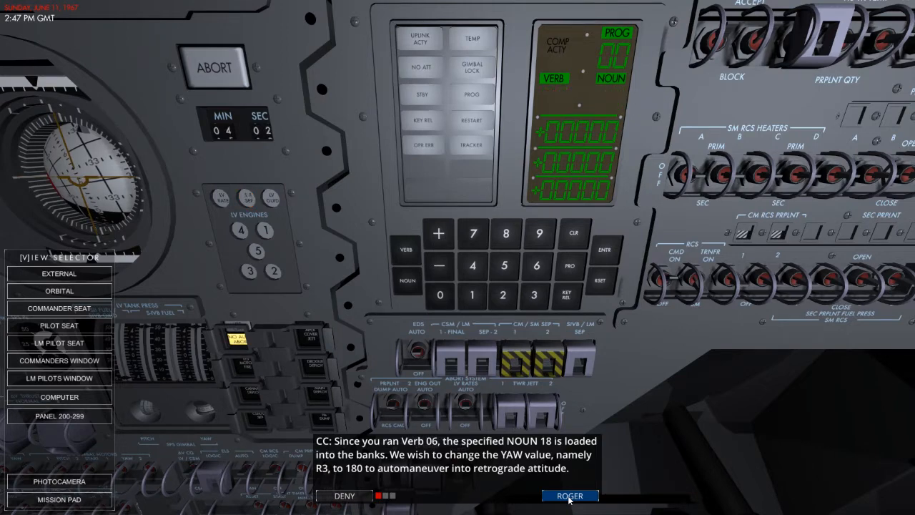
pyautogui.click(572, 496)
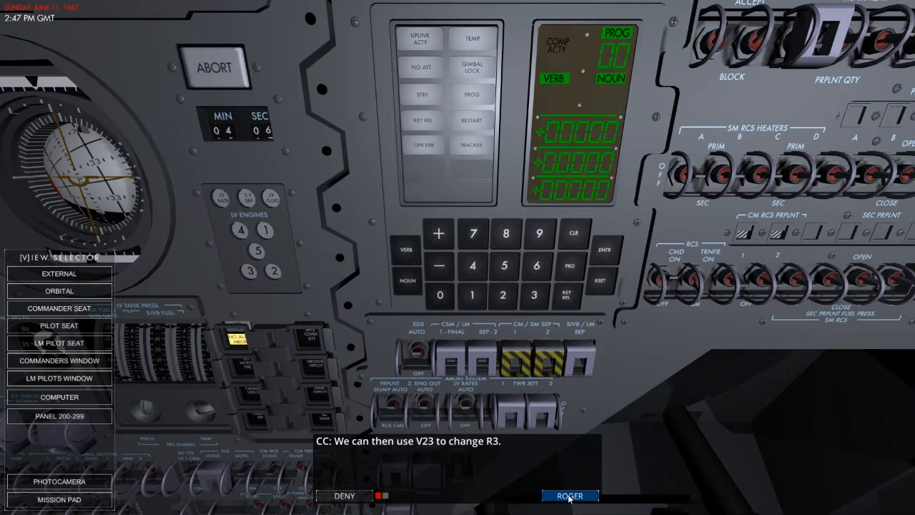
pyautogui.click(404, 248)
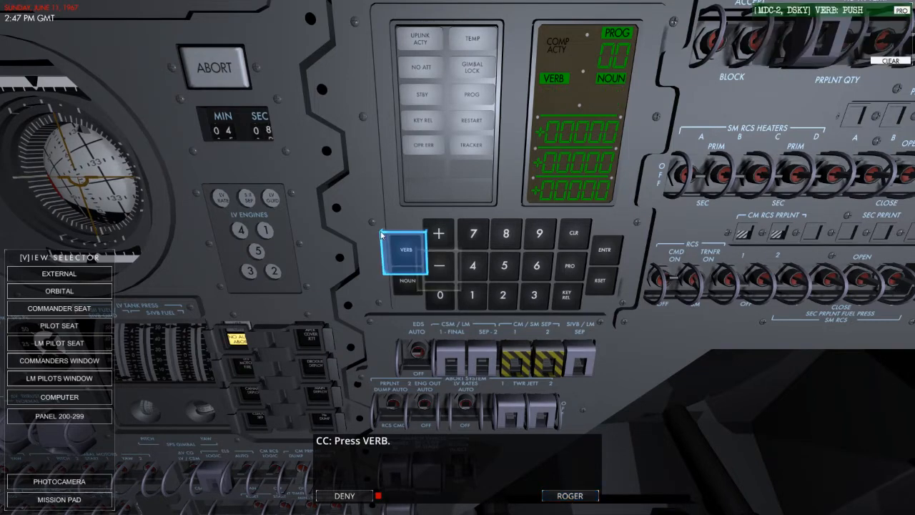
# Enter Verb 23 and store a yaw of +18000 (180 degrees) into register 3 of Noun 18.
pyautogui.click(503, 294)
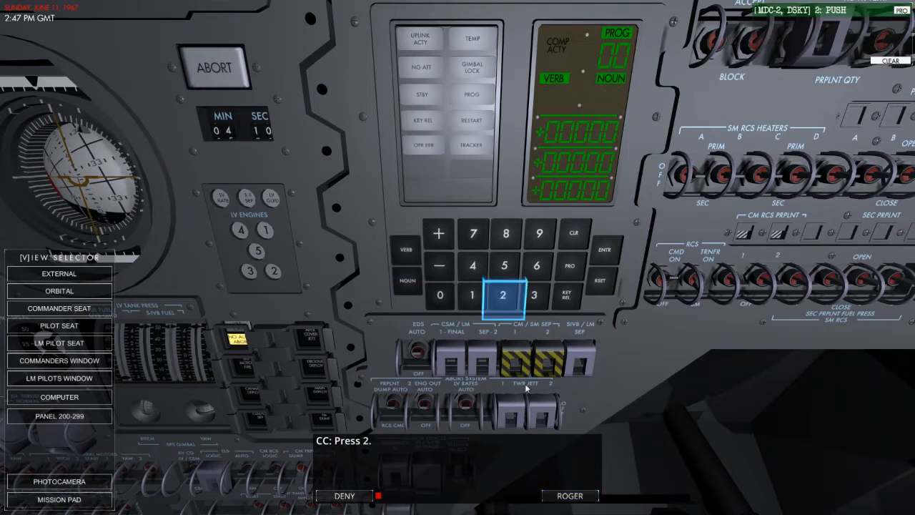
pyautogui.click(535, 294)
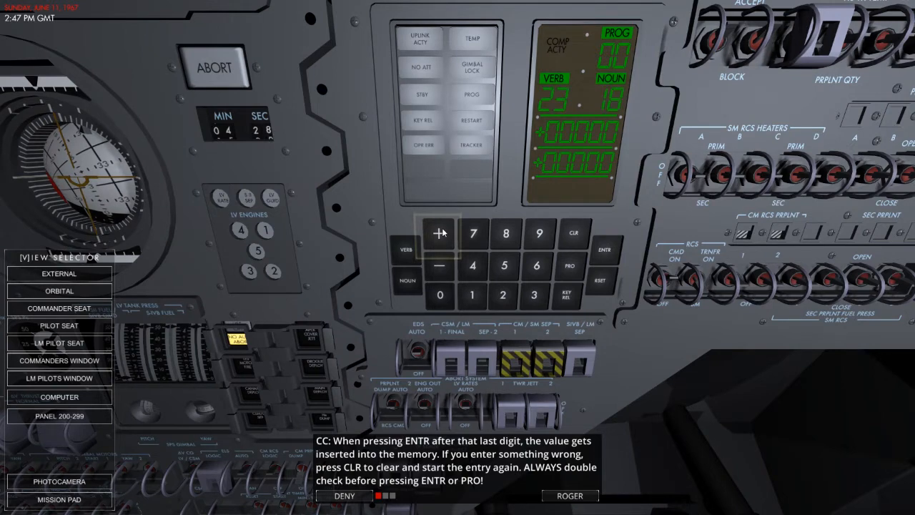
pyautogui.click(570, 233)
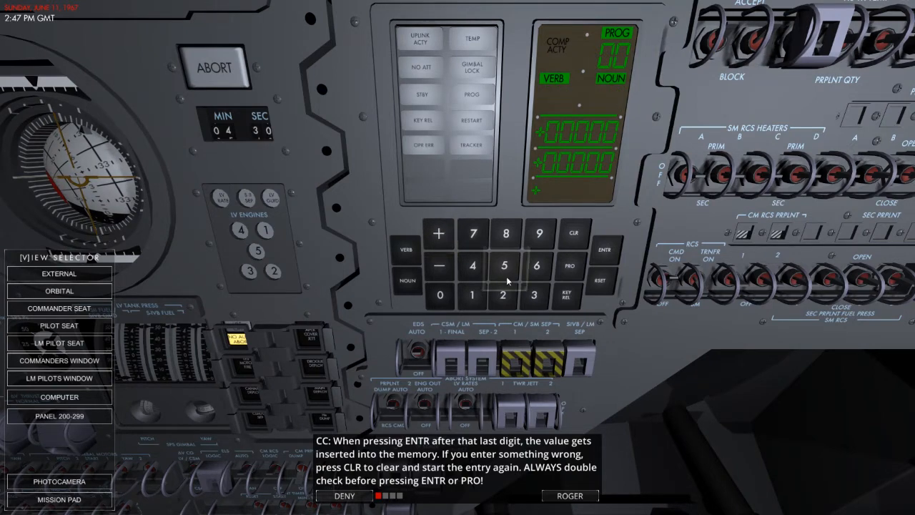
pyautogui.click(534, 294)
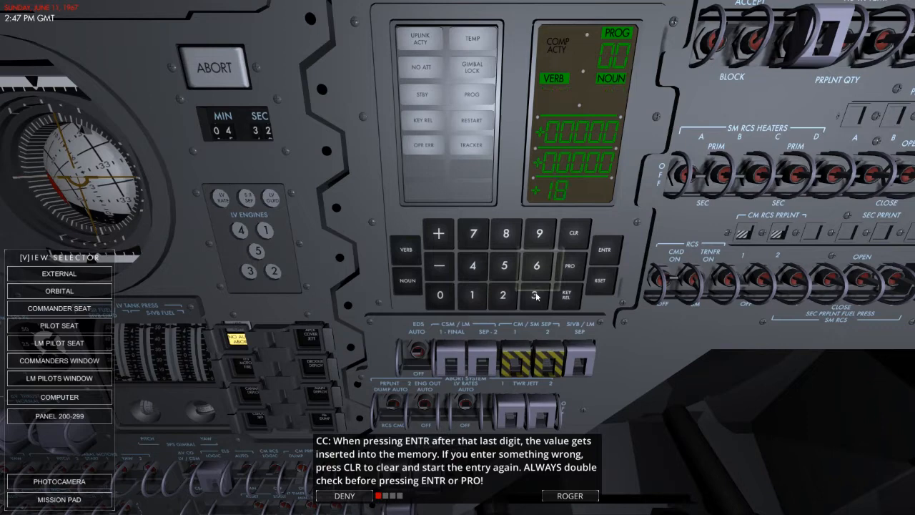
pyautogui.click(440, 294)
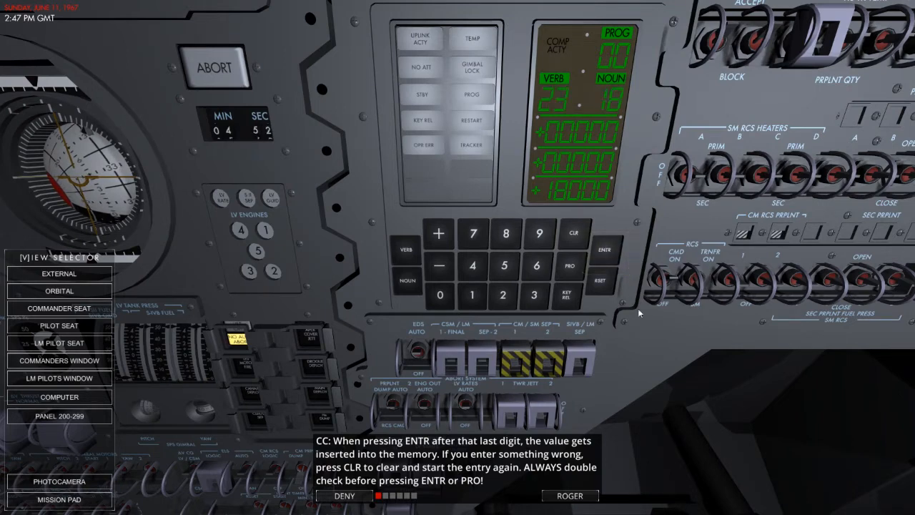
pyautogui.click(569, 494)
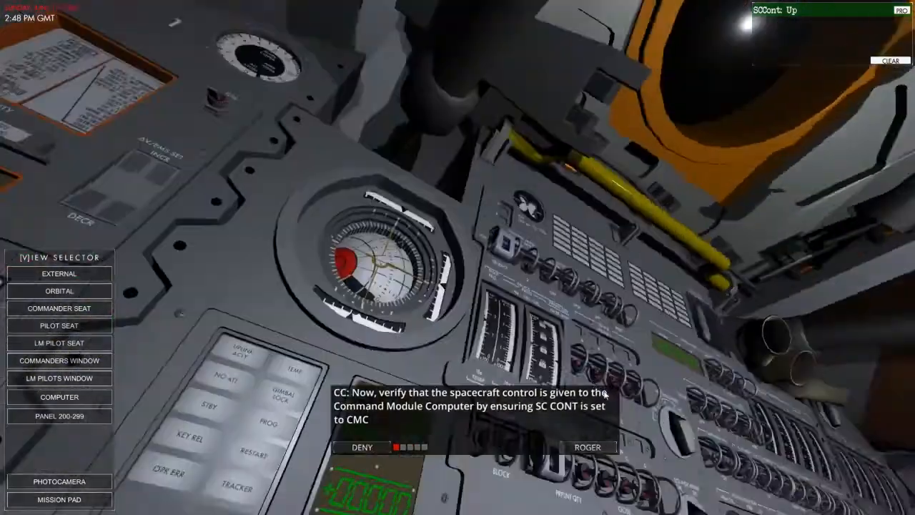
# Confirm the SC CONT switch is up at CMC, giving control to the guidance computer, and acknowledge.
pyautogui.click(60, 307)
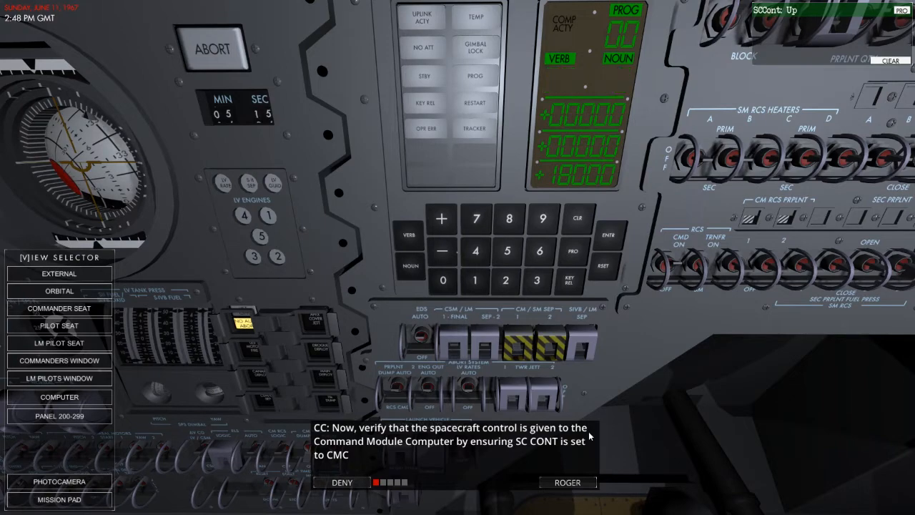
pyautogui.moveTo(552, 454)
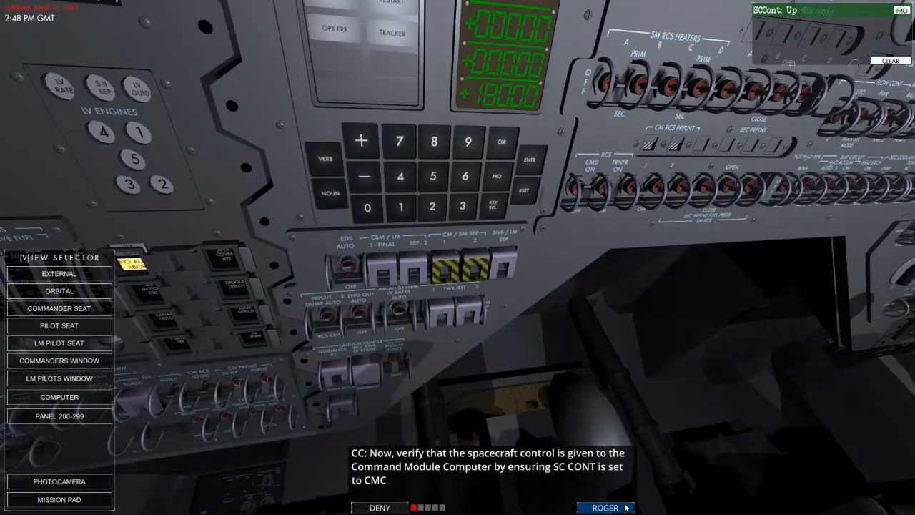
pyautogui.click(604, 506)
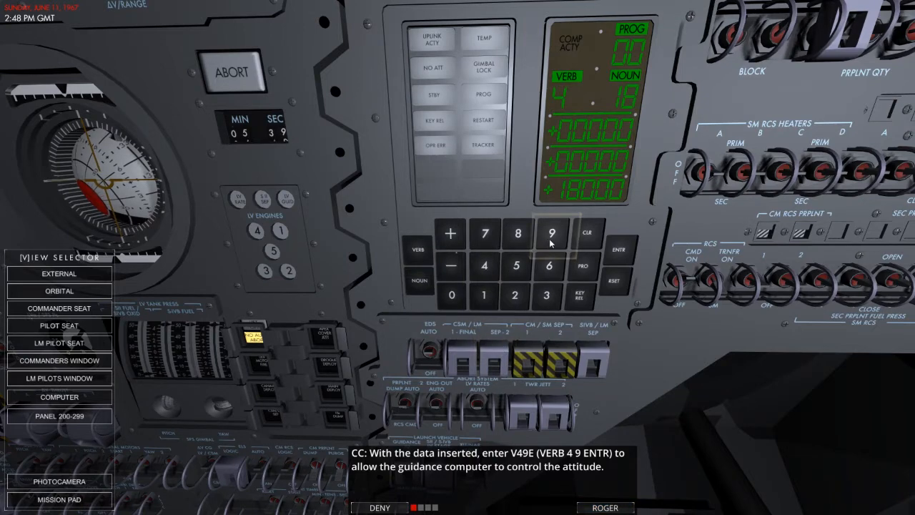
# Execute Verb 49 to start the automatic attitude maneuver and acknowledge the FDAI note.
pyautogui.click(548, 234)
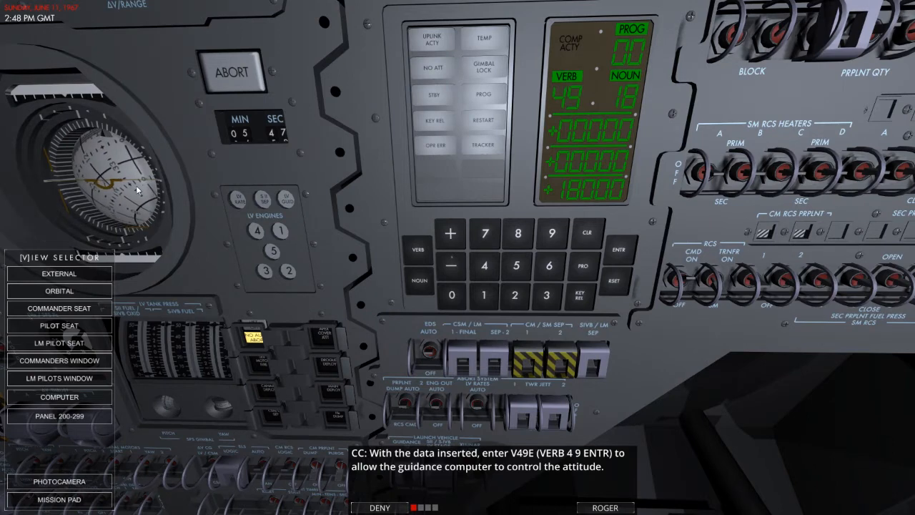
pyautogui.click(604, 506)
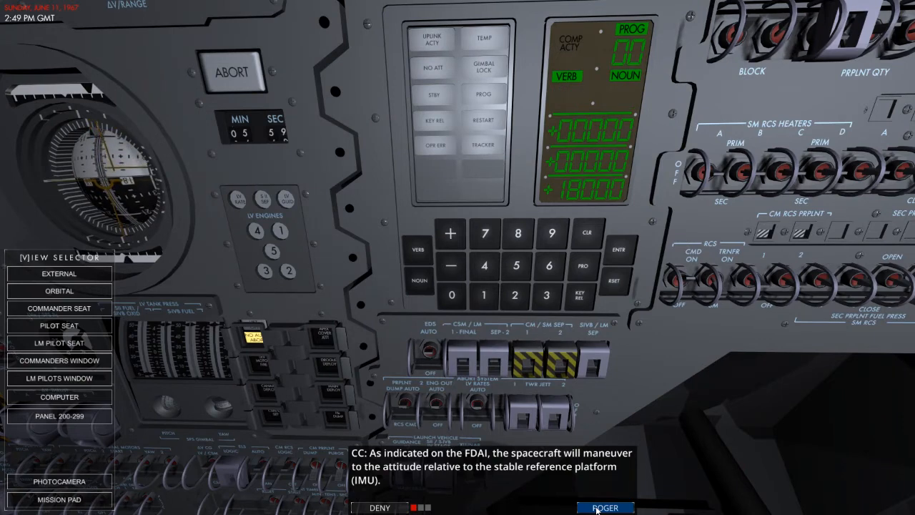
pyautogui.click(604, 506)
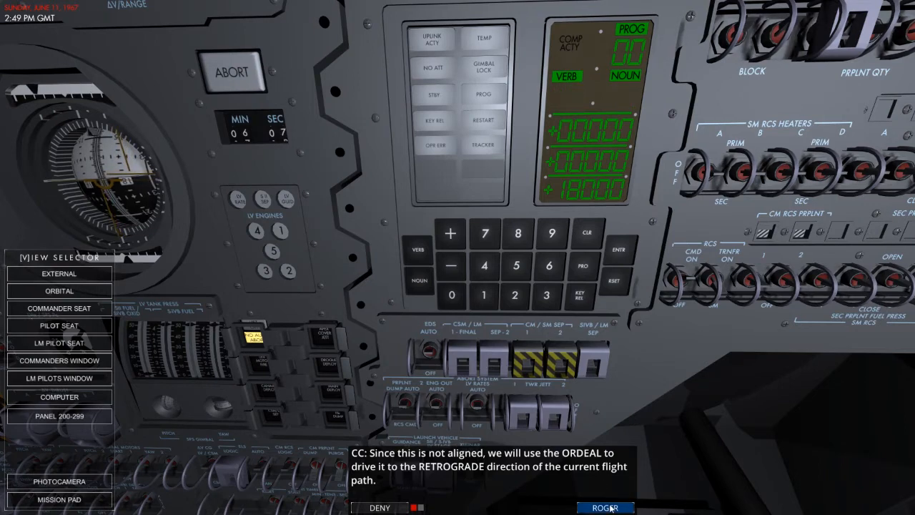
# Power the ORDEAL to EARTH and set ORDEAL FDAI 1 to ORB RATE, acknowledging that attitude drives retrograde.
pyautogui.click(606, 506)
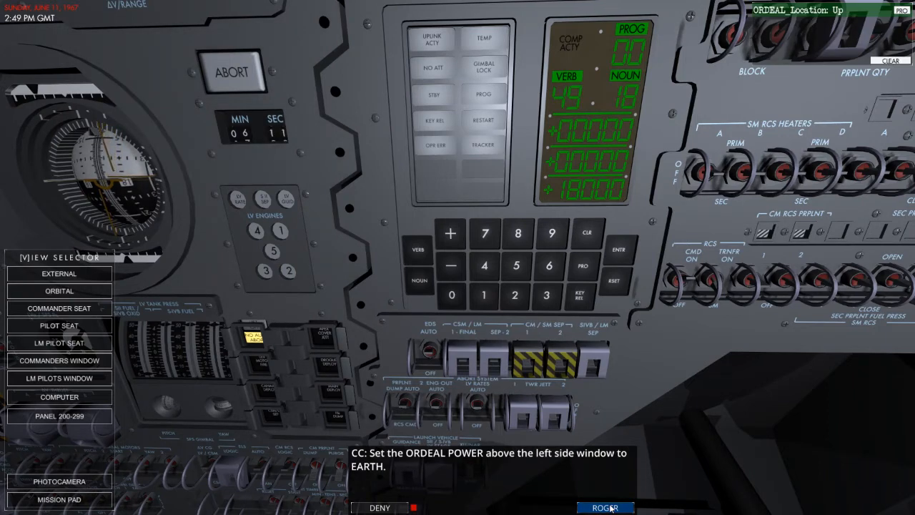
pyautogui.click(606, 507)
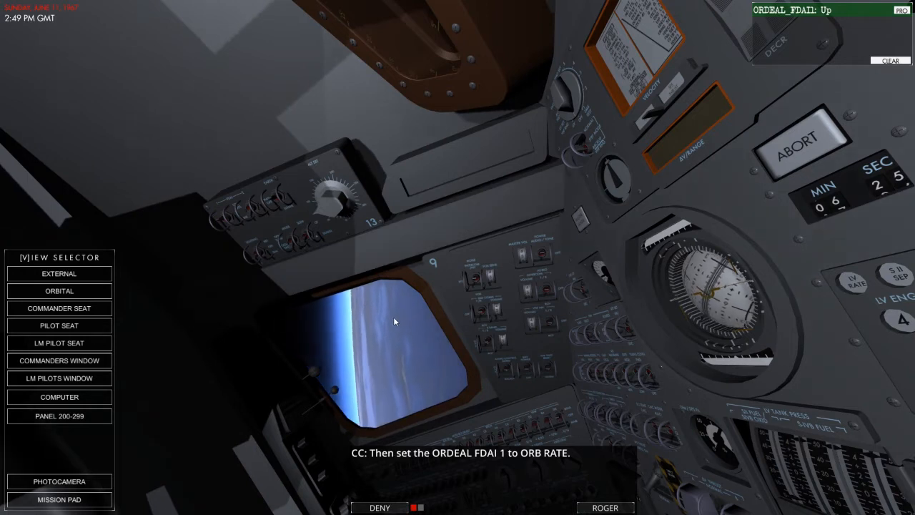
pyautogui.click(604, 506)
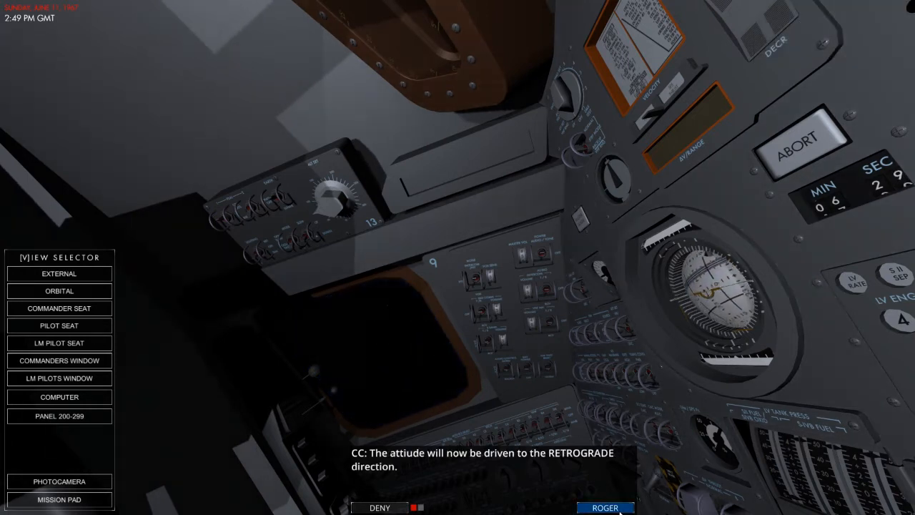
pyautogui.click(604, 506)
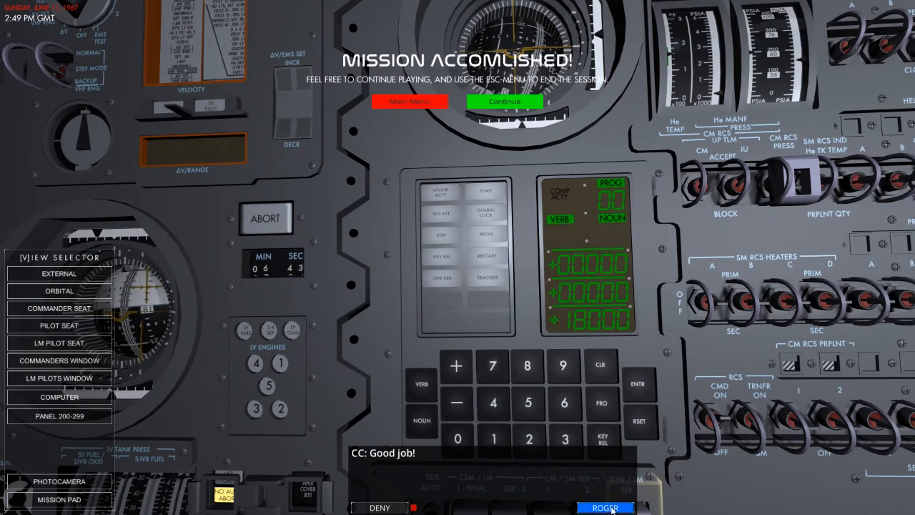
# Acknowledge the final Good job message with Mission Accomplished displayed.
pyautogui.click(605, 506)
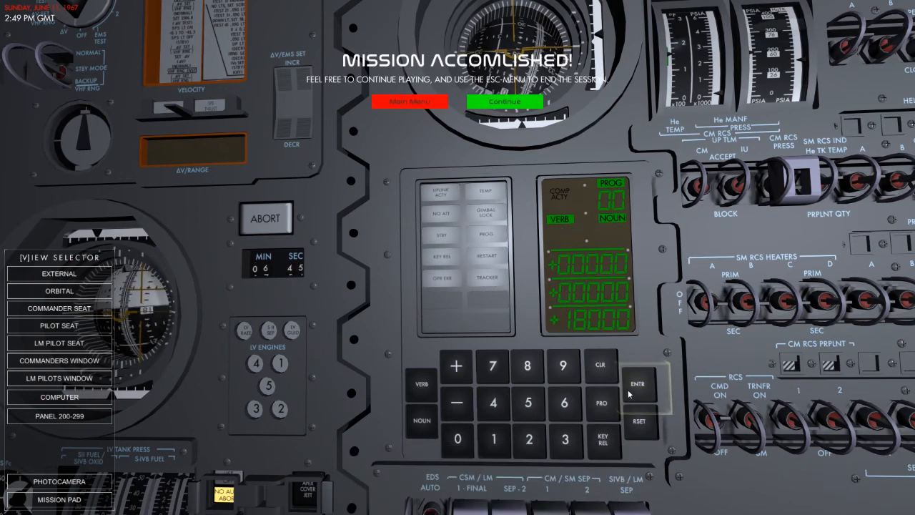